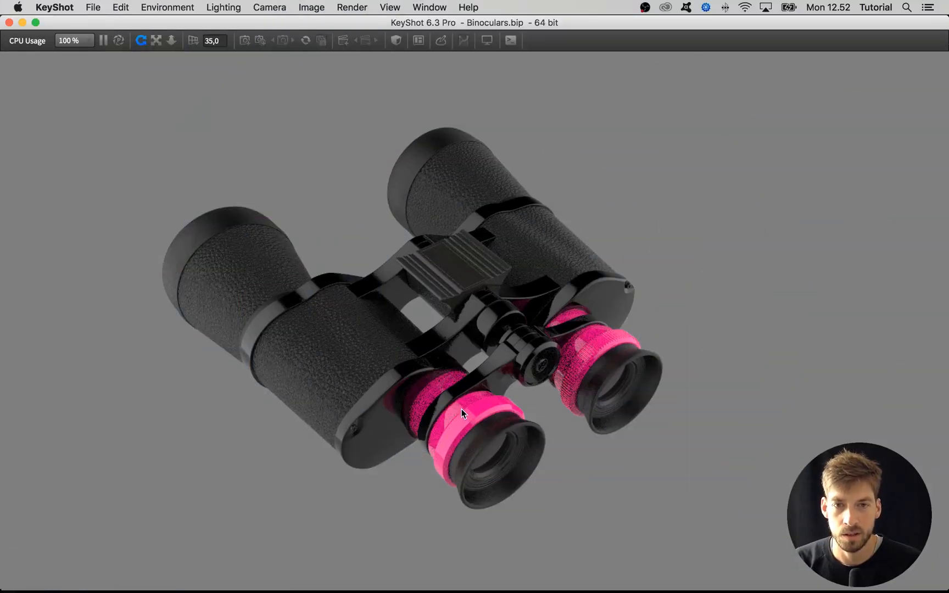
mouse_move(464, 420)
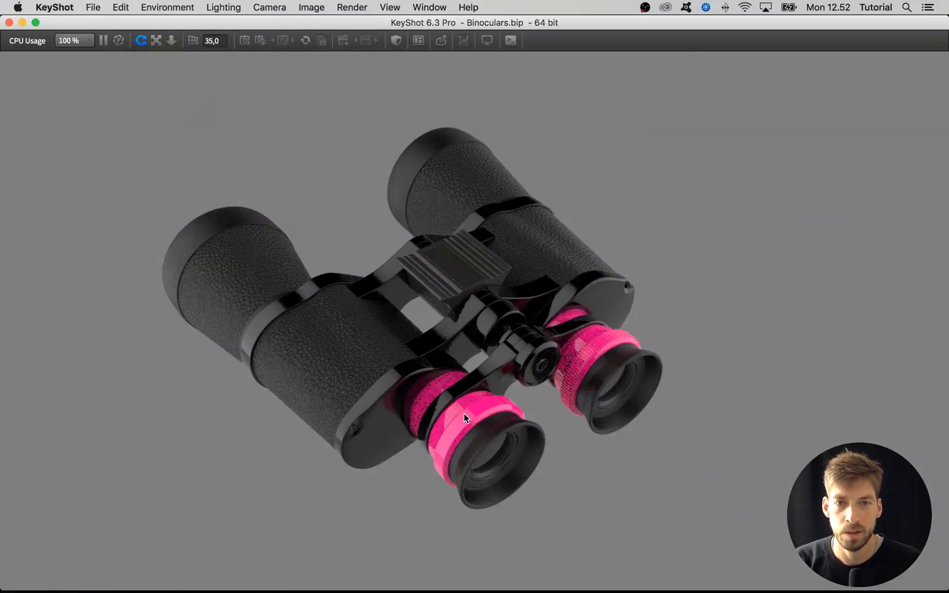
mouse_move(590, 360)
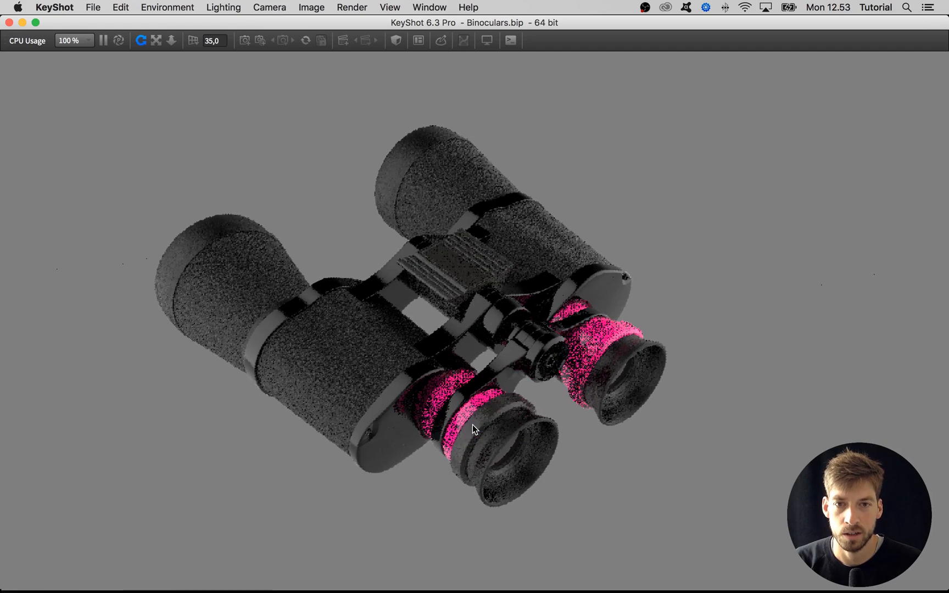
Step: Unlink the eyepiece ring's material and open its node graph in the Material Graph
right_click(474, 430)
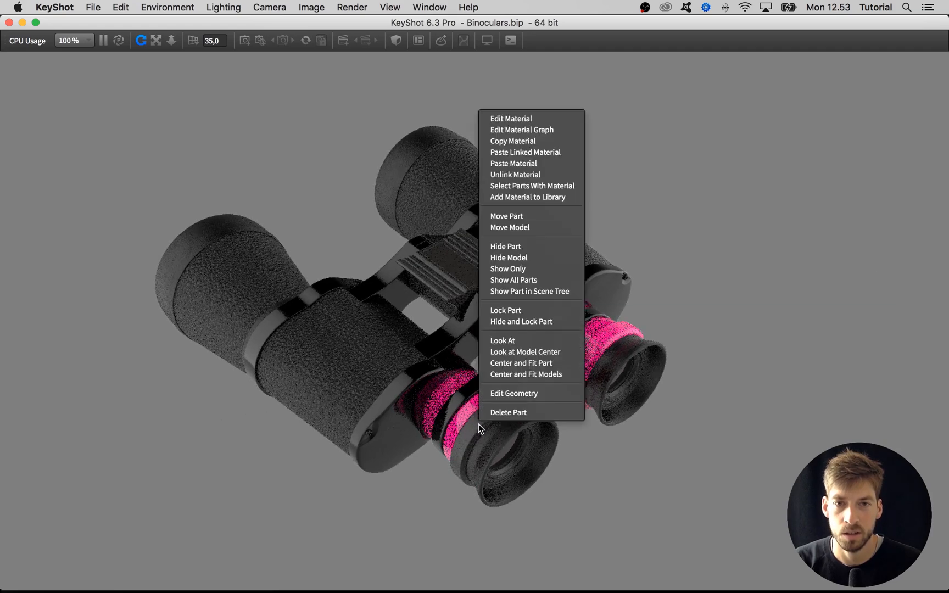
mouse_move(516, 175)
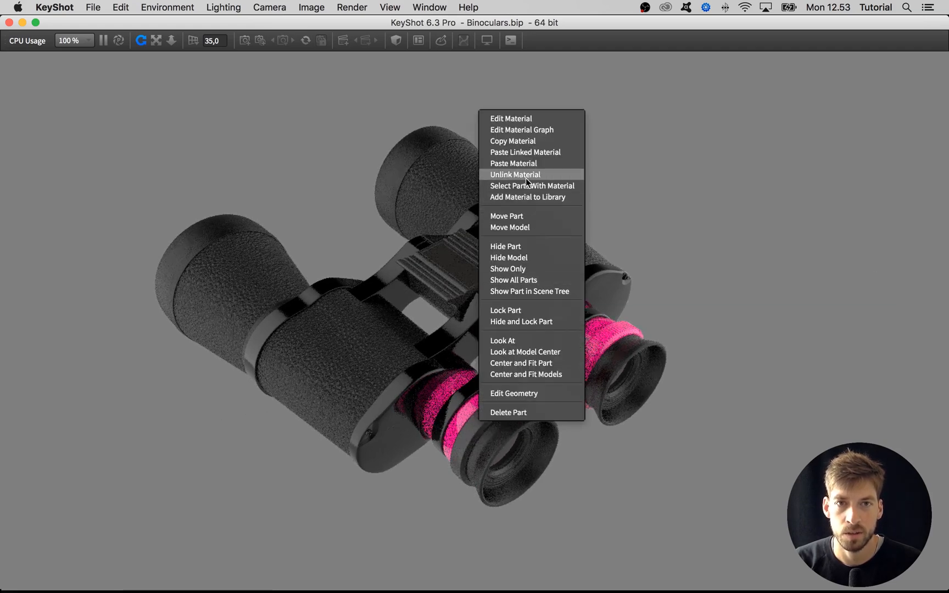
click(510, 119)
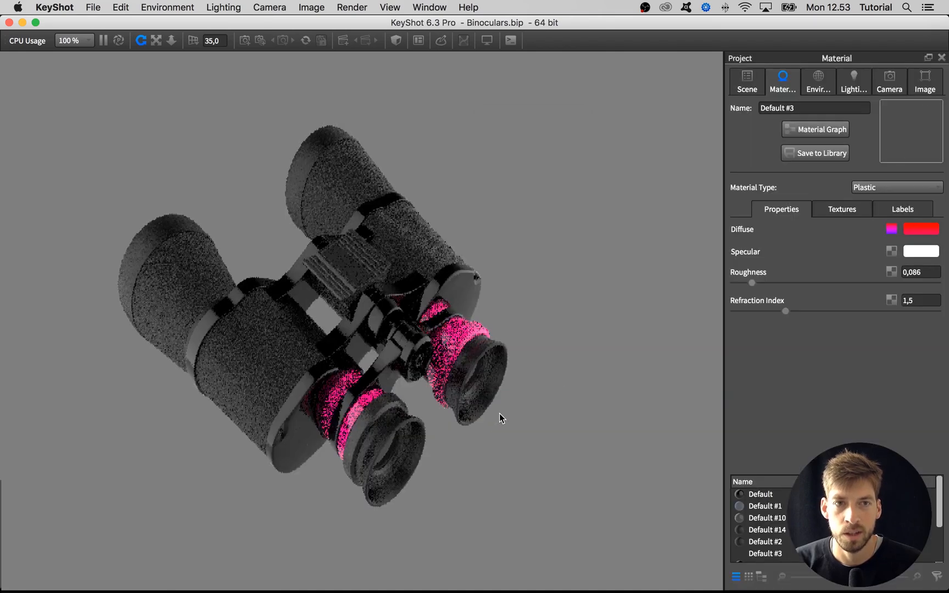
click(815, 129)
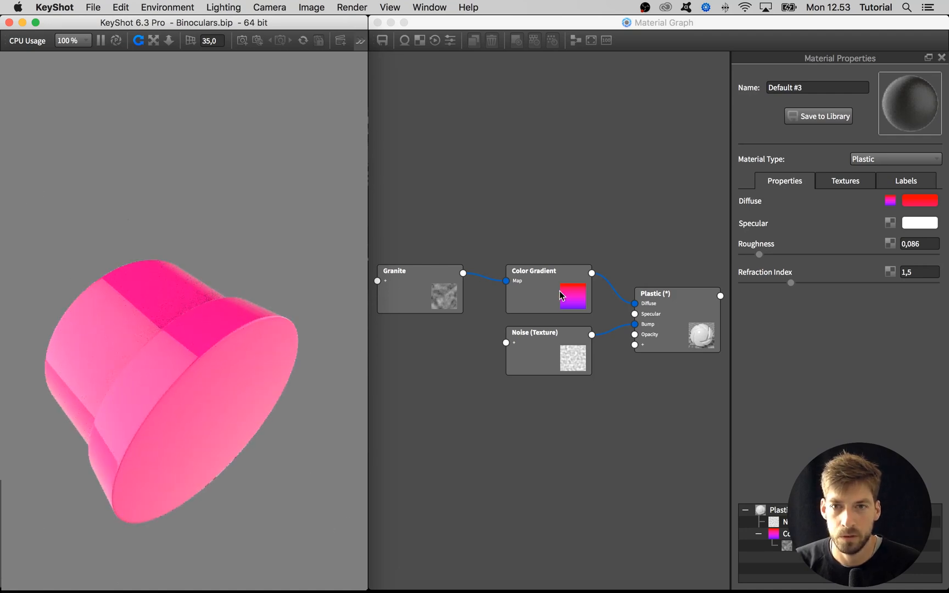
mouse_move(289, 253)
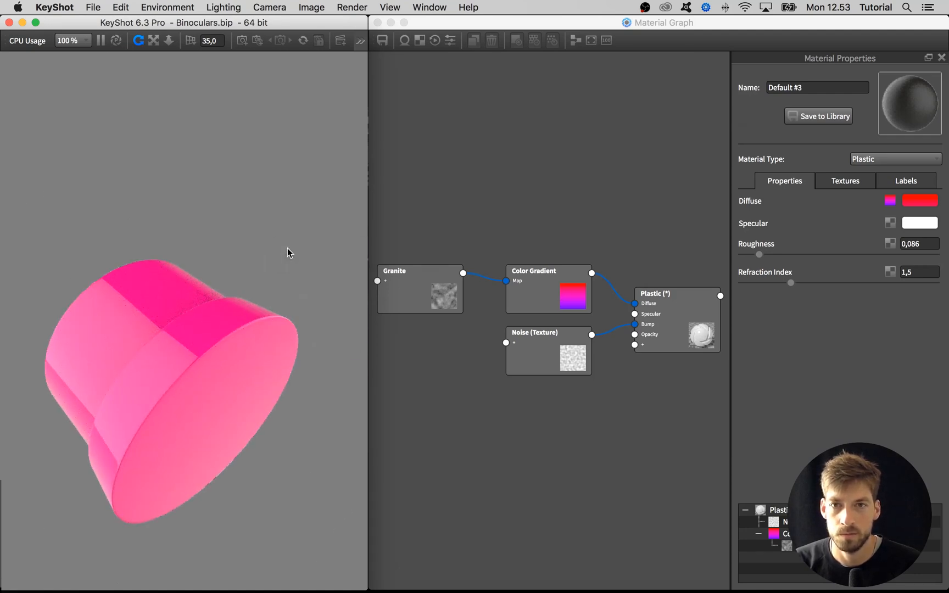
mouse_move(179, 349)
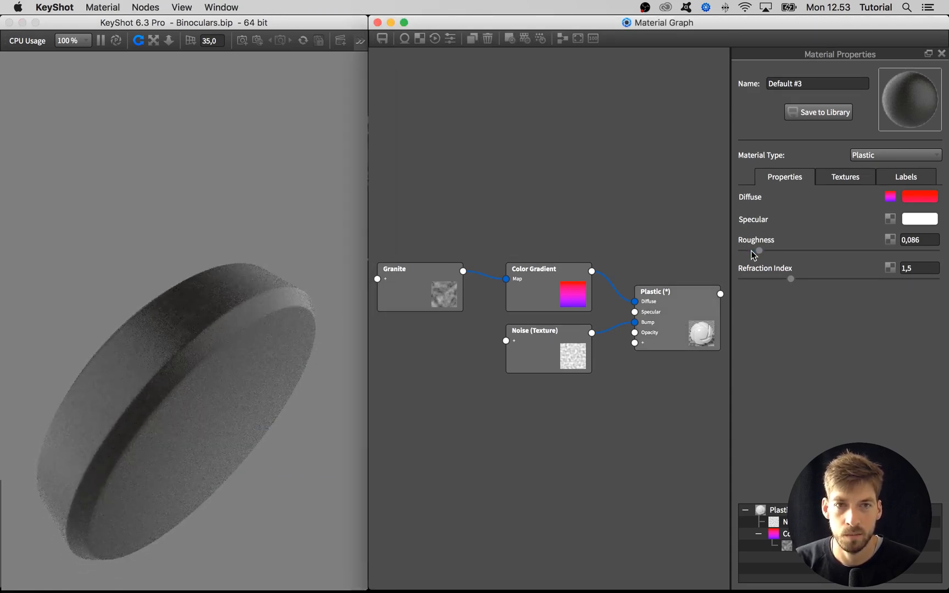
Step: Lower the ring plastic's roughness from 0.086 to 0.034
drag(759, 251, 752, 251)
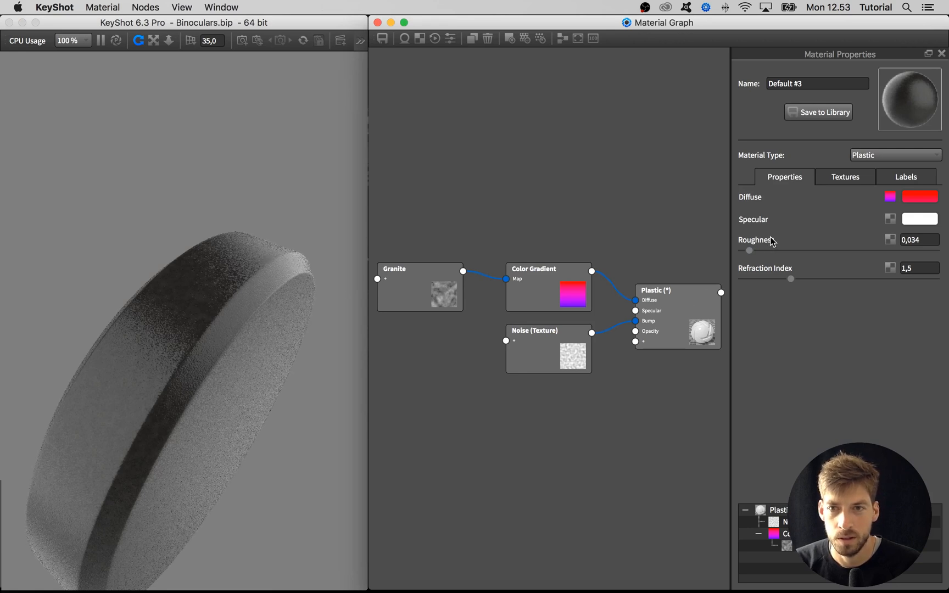
mouse_move(553, 351)
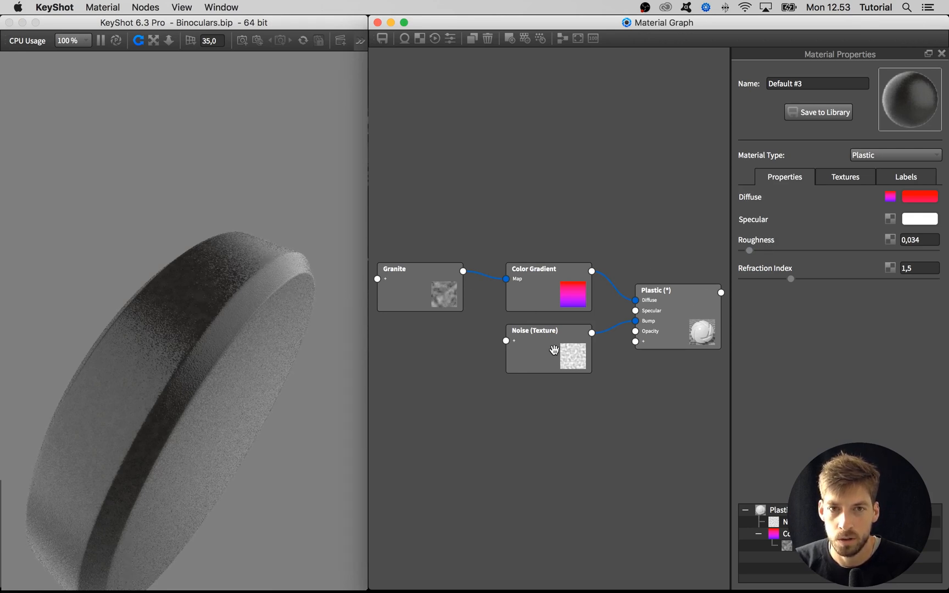
Step: Set the Noise node to magnitude 2.875, bump height 0.037 and scale 0.0442
click(547, 355)
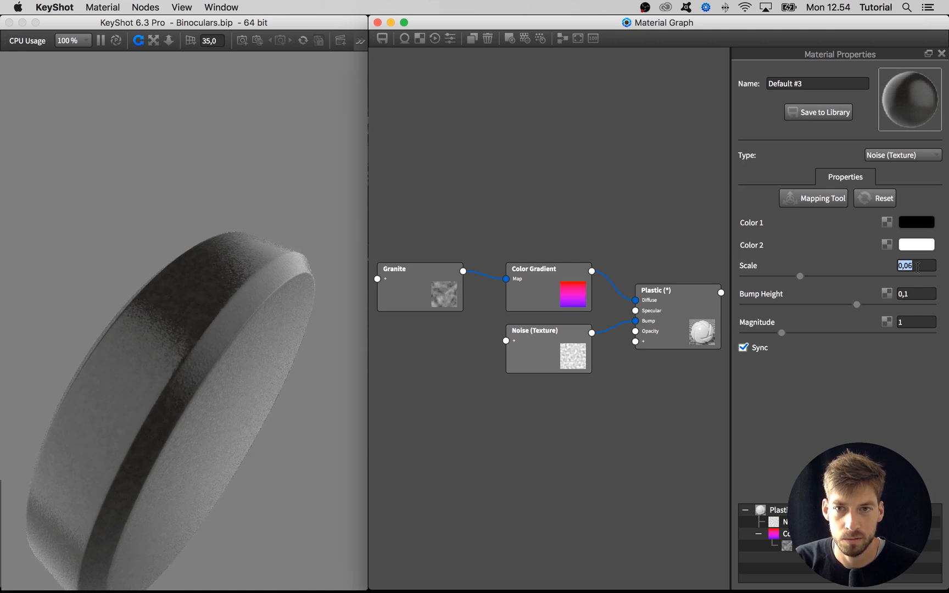
drag(781, 333, 805, 333)
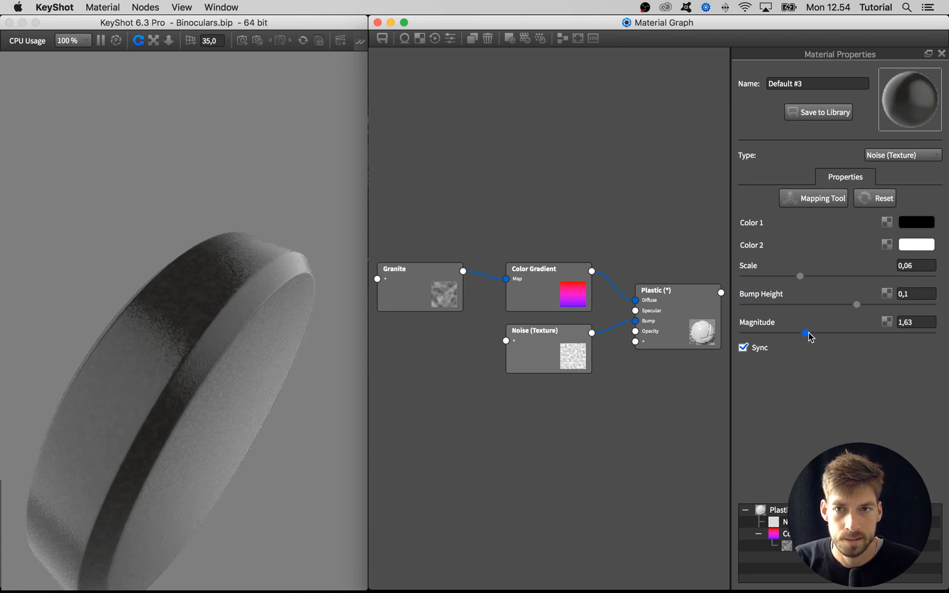
drag(805, 333, 854, 334)
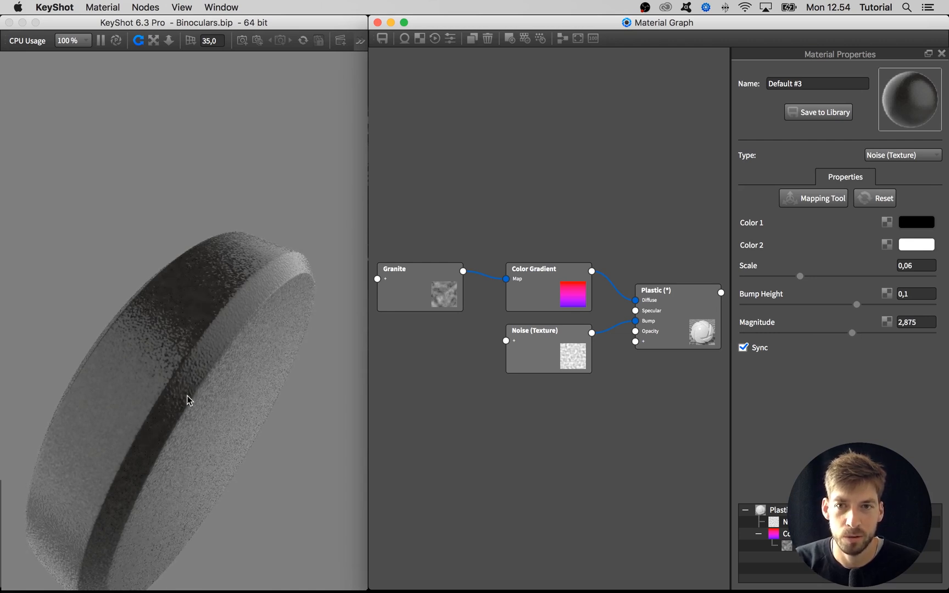
drag(856, 304, 843, 304)
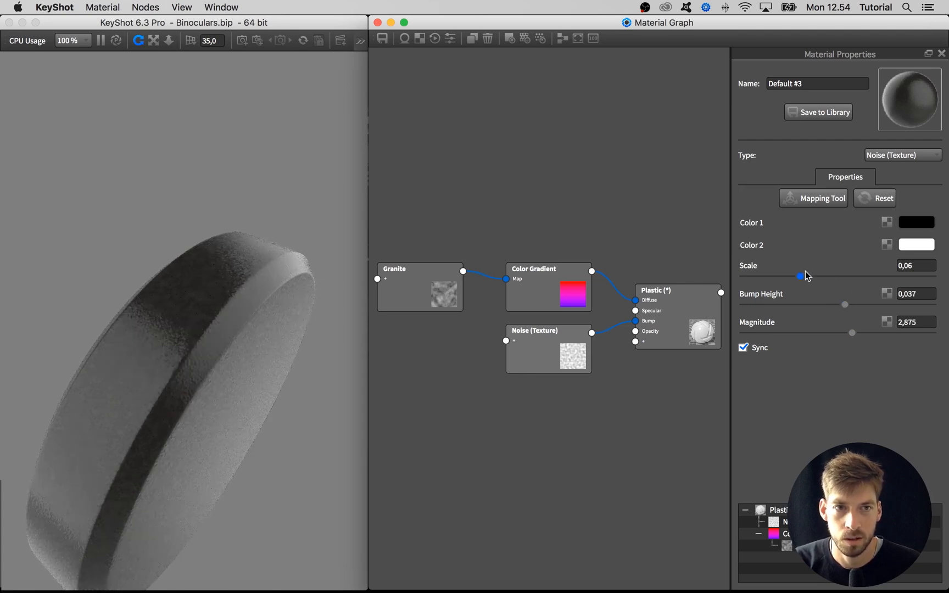
drag(800, 275, 786, 277)
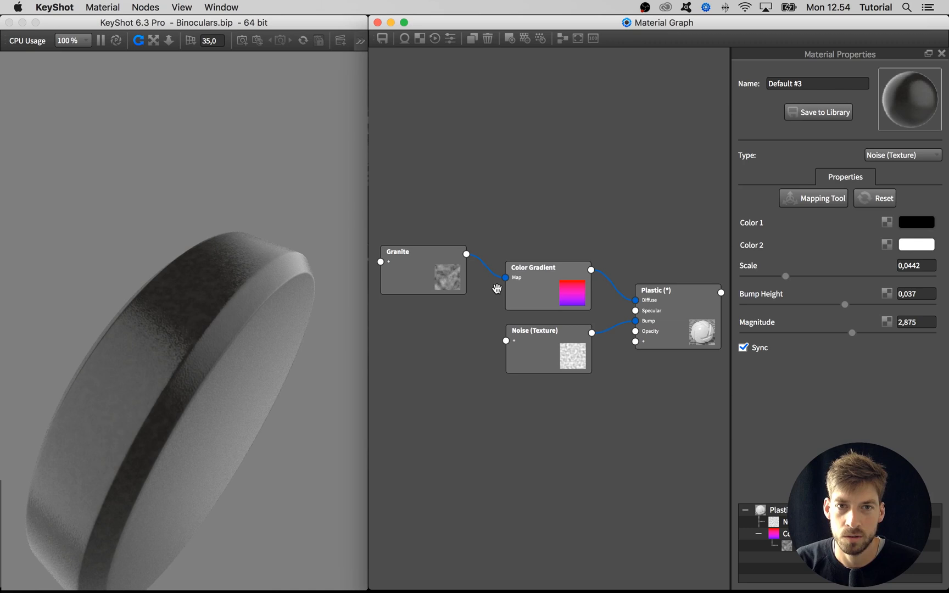
Step: Make the ring's colour gradient entirely black, then show the Granite node's settings
click(547, 273)
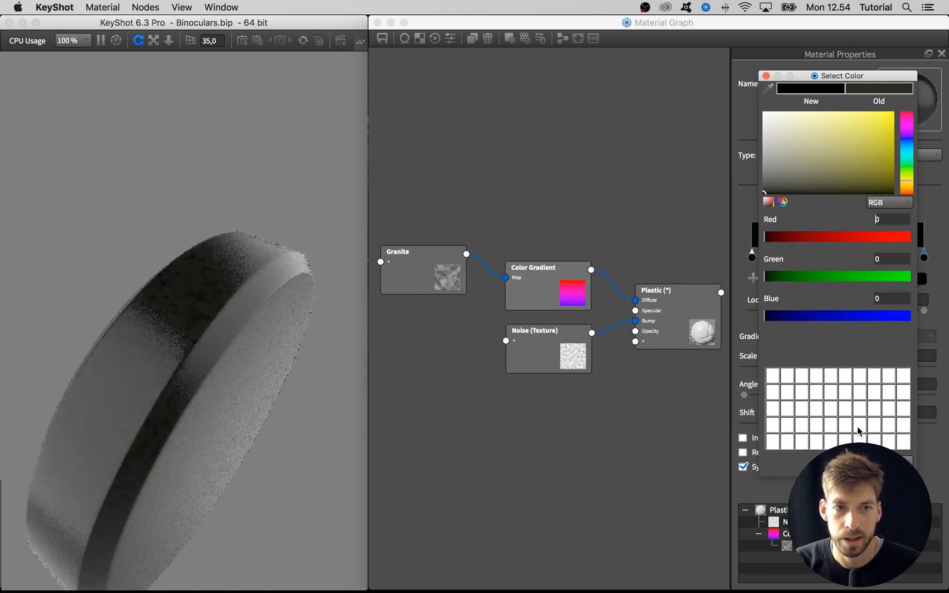
click(765, 76)
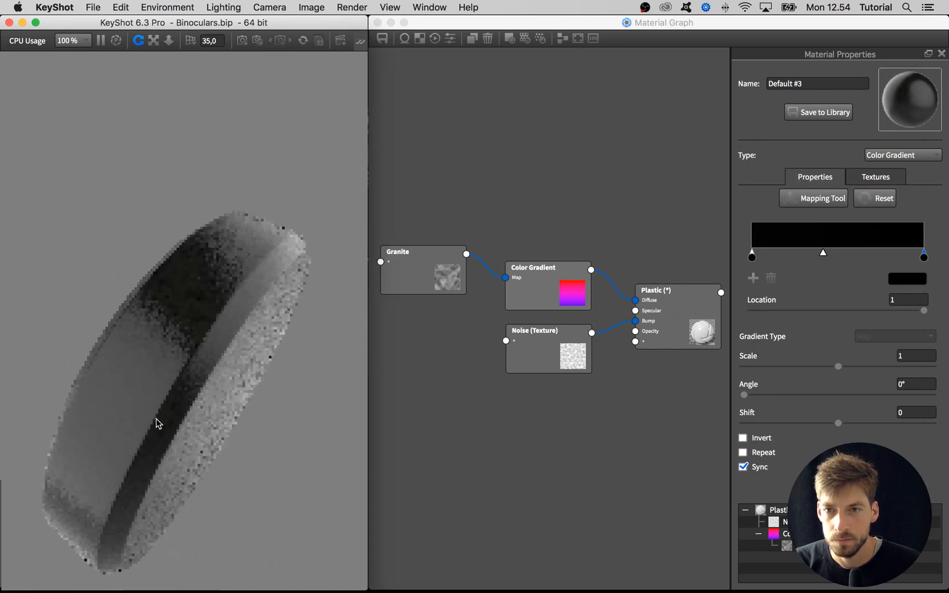
click(423, 271)
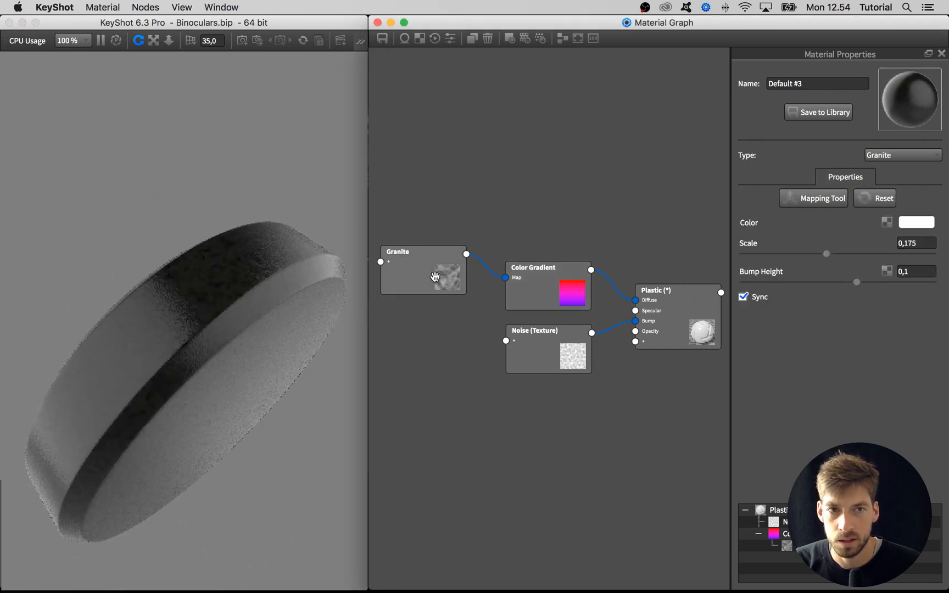
Step: Try granite Scale values 0,5, 10, 1 and finally 3
text(0,5)
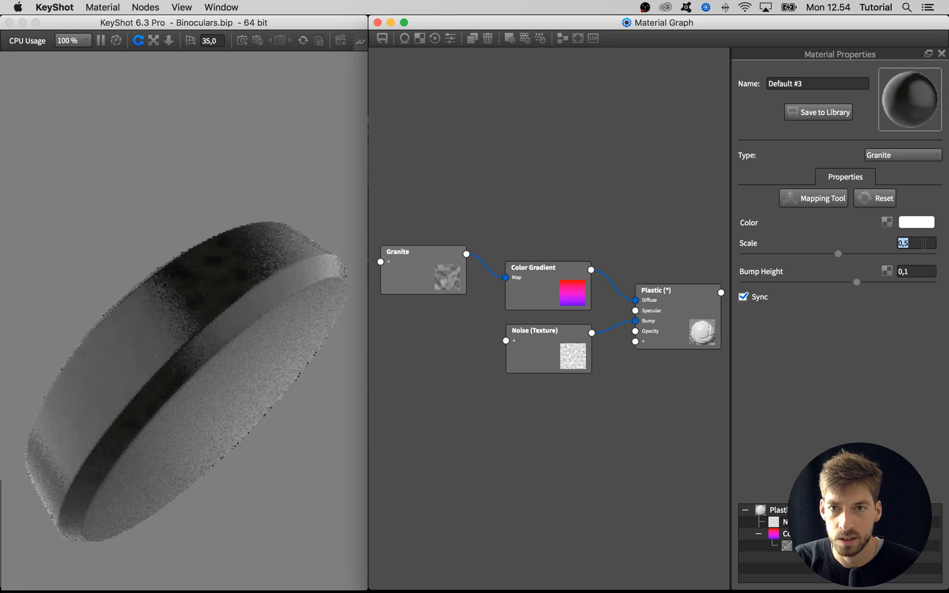
text(10)
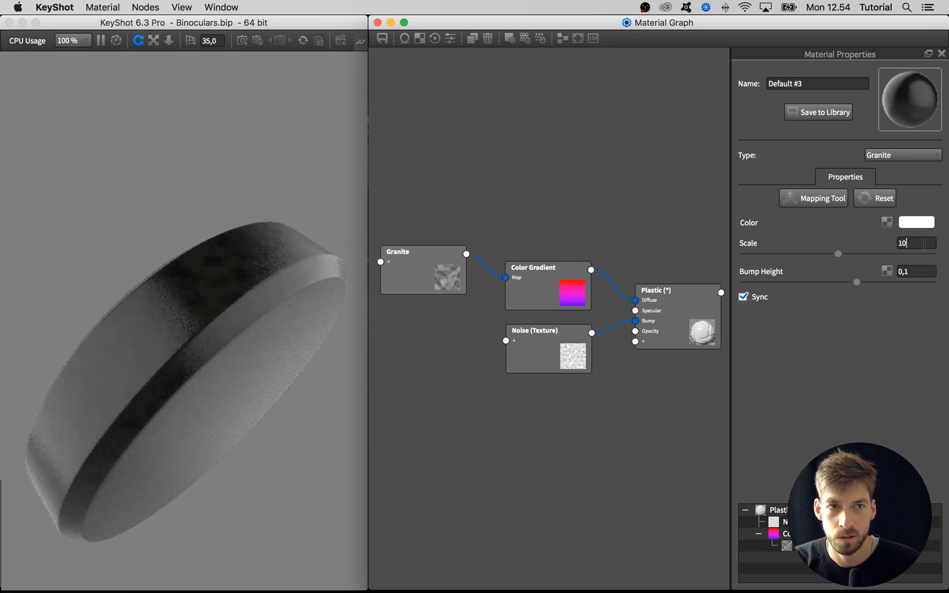
text(1)
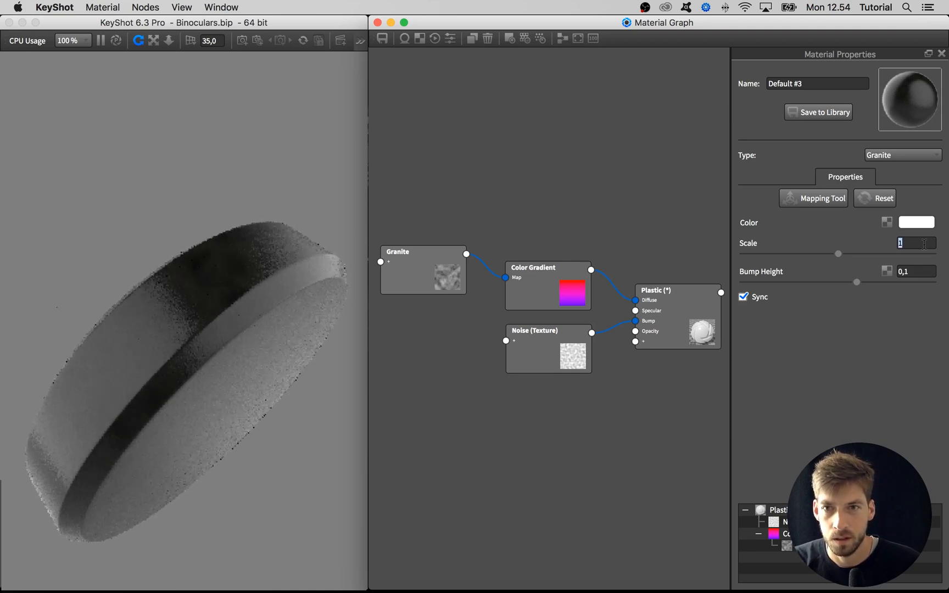
text(3)
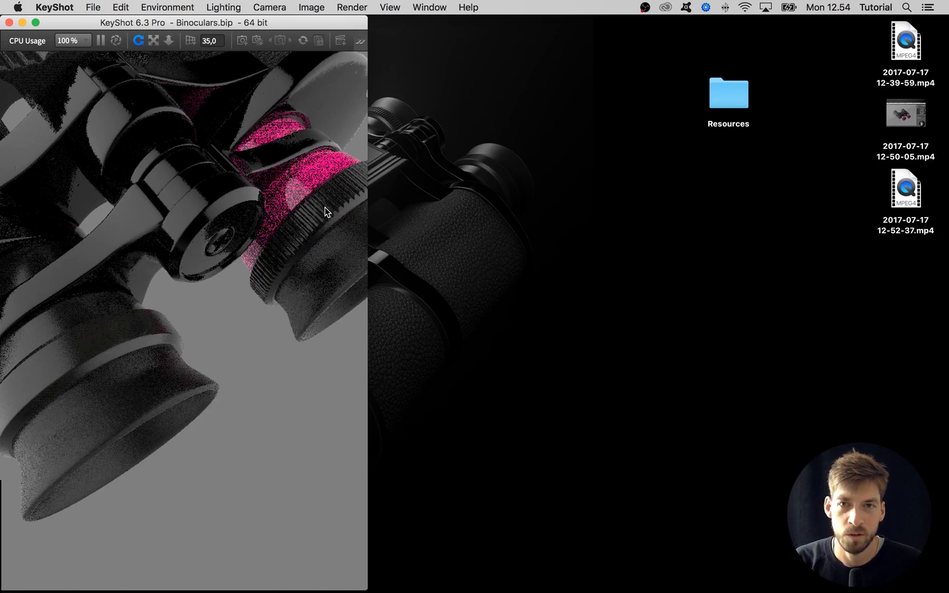
Step: Maximize the KeyShot window and bring up the pink eyepiece ring's context menu
click(35, 22)
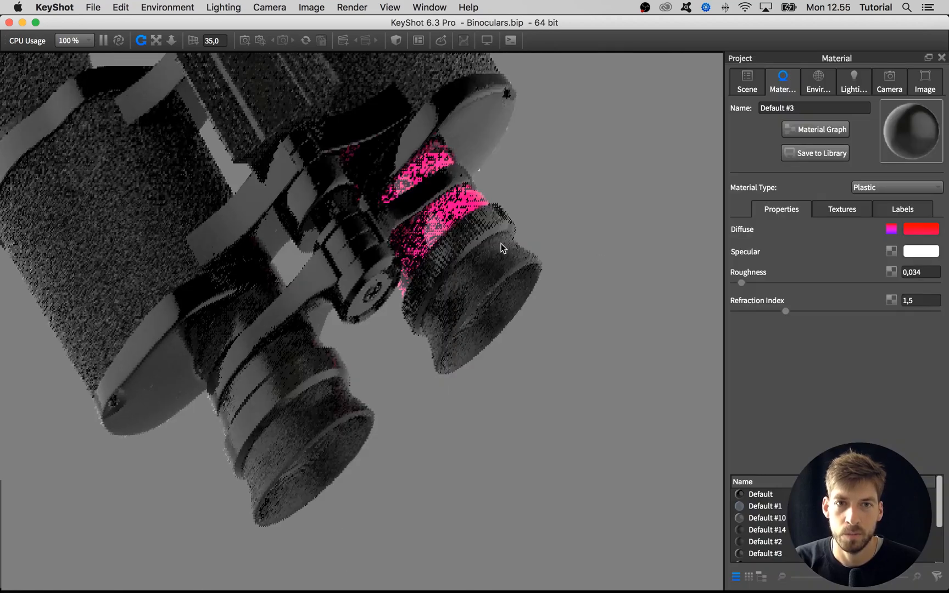
right_click(474, 252)
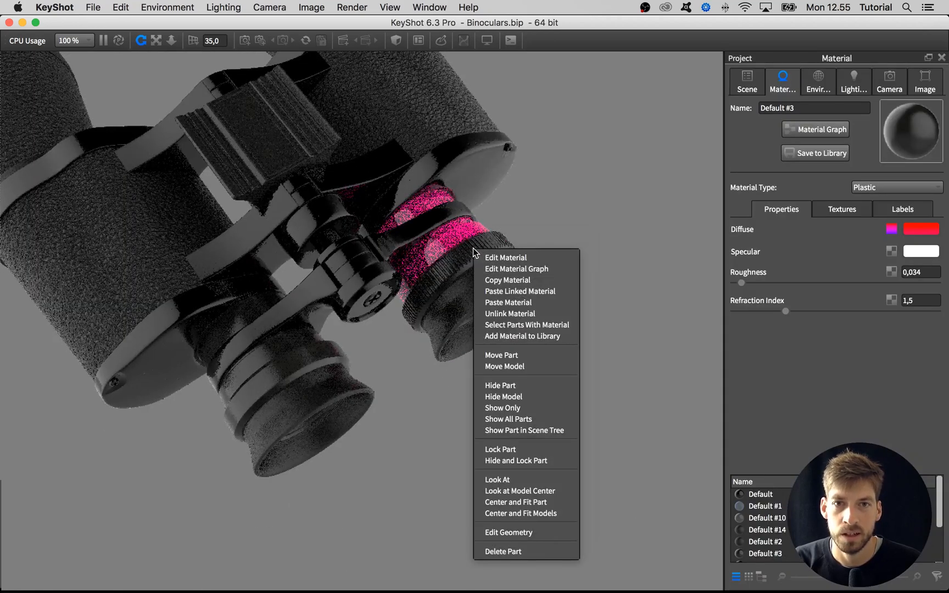
mouse_move(508, 279)
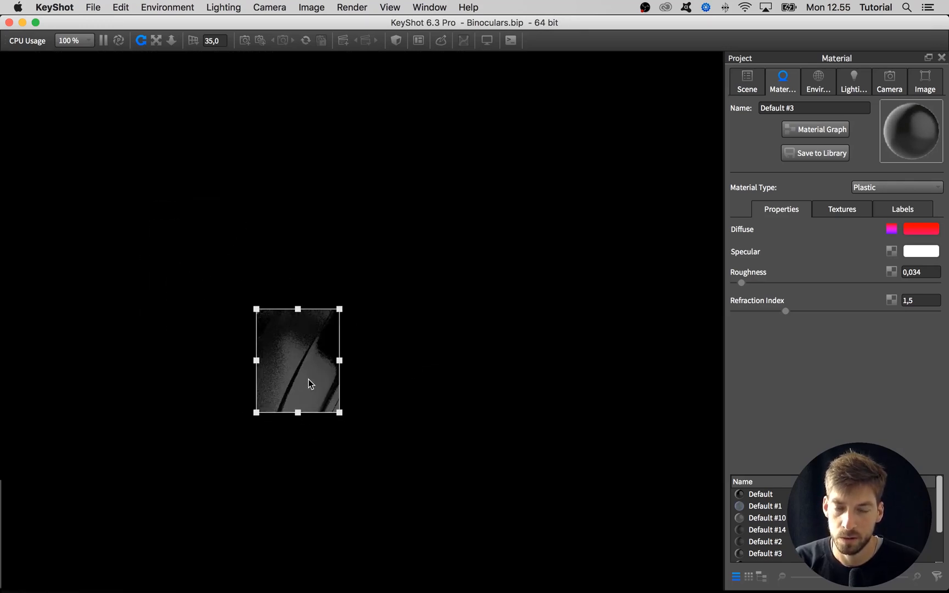
Step: Region-render only the eyepiece area and raise the plastic's roughness to 0,069
drag(339, 413, 574, 586)
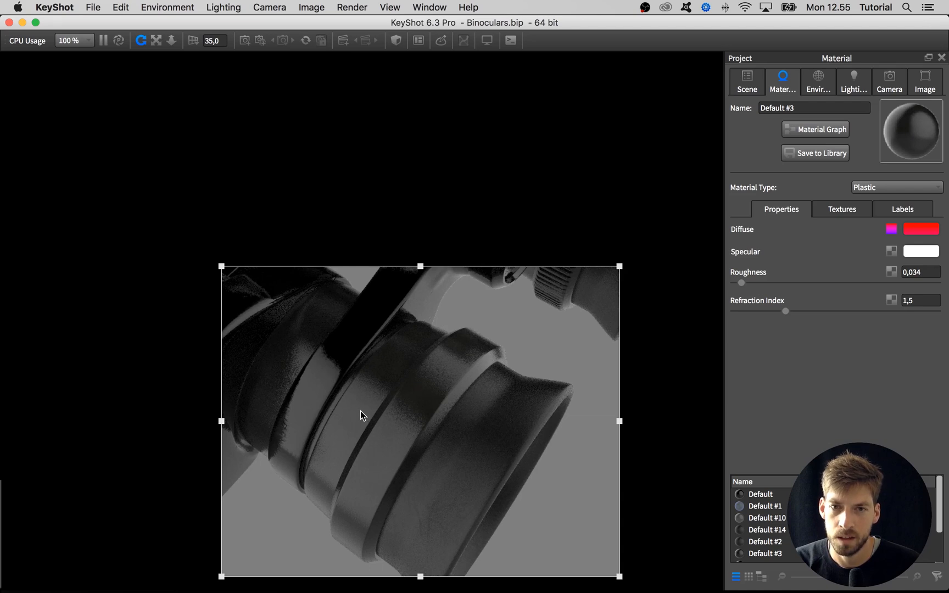
drag(741, 283, 746, 283)
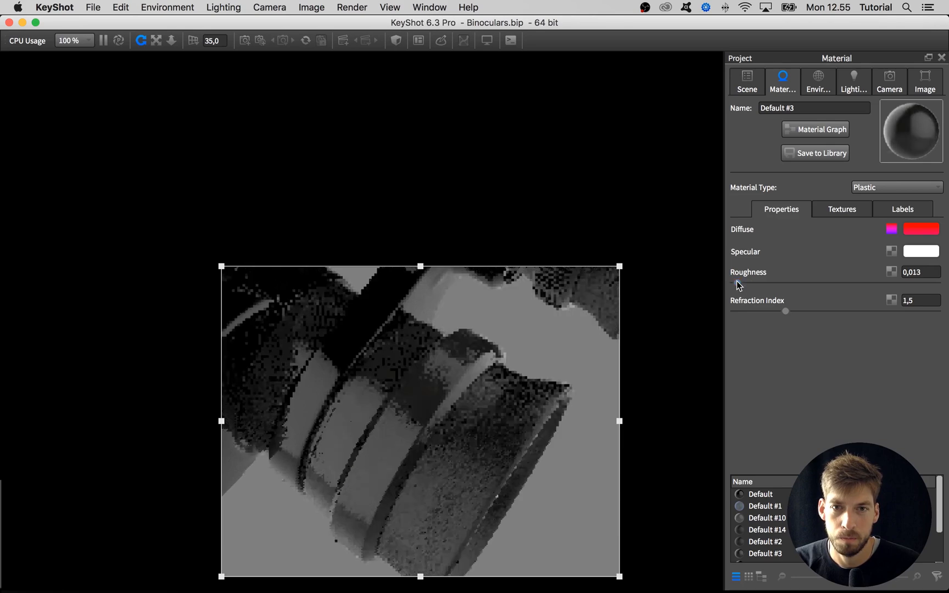
drag(738, 280, 748, 281)
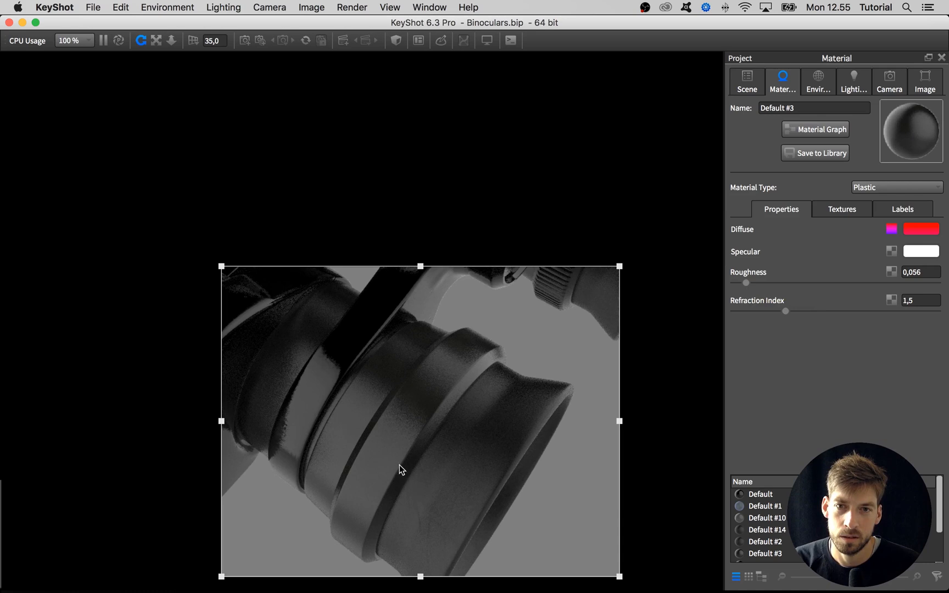
drag(746, 282, 748, 283)
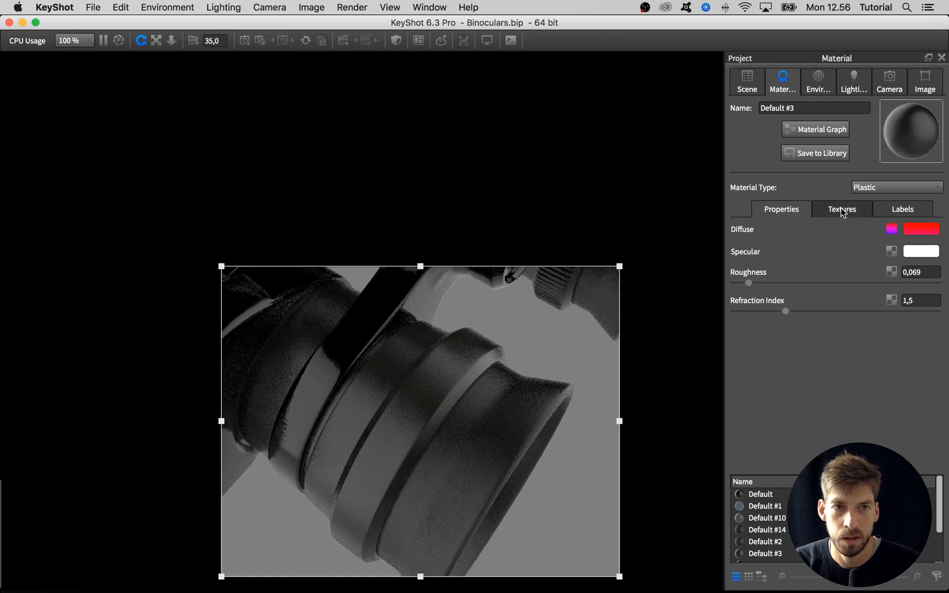
Step: Show the material's Textures tab to reach its black gradient colour
click(842, 208)
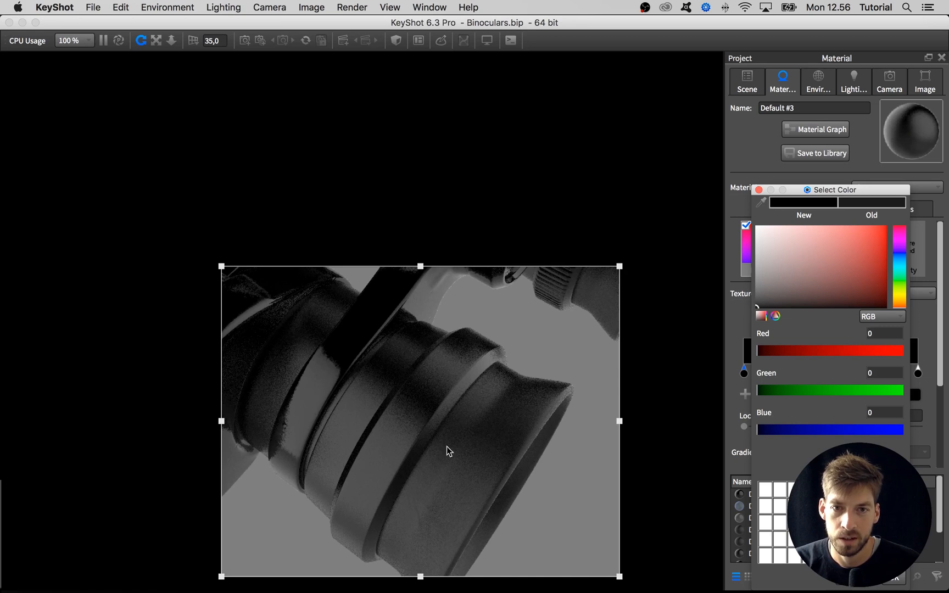
mouse_move(471, 487)
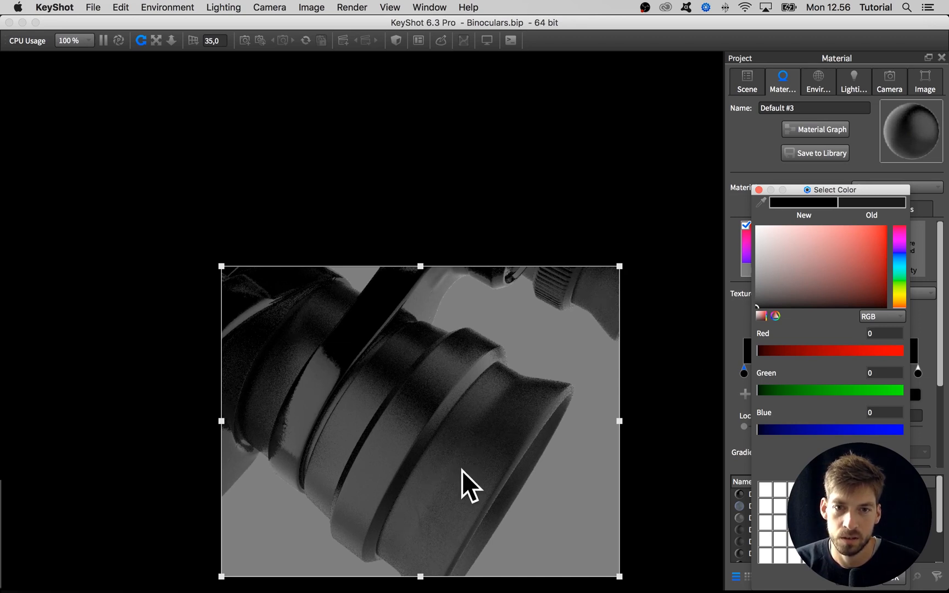
mouse_move(473, 445)
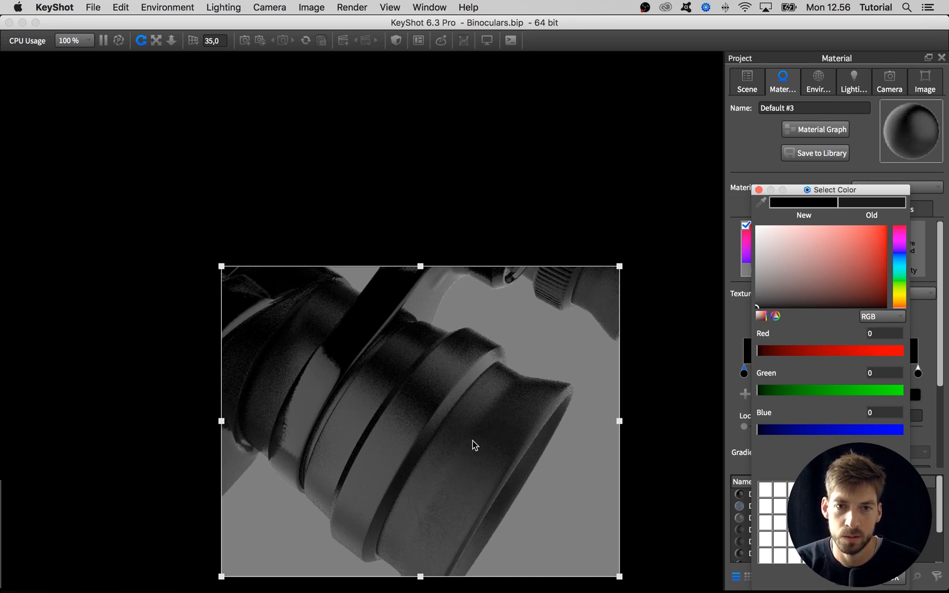